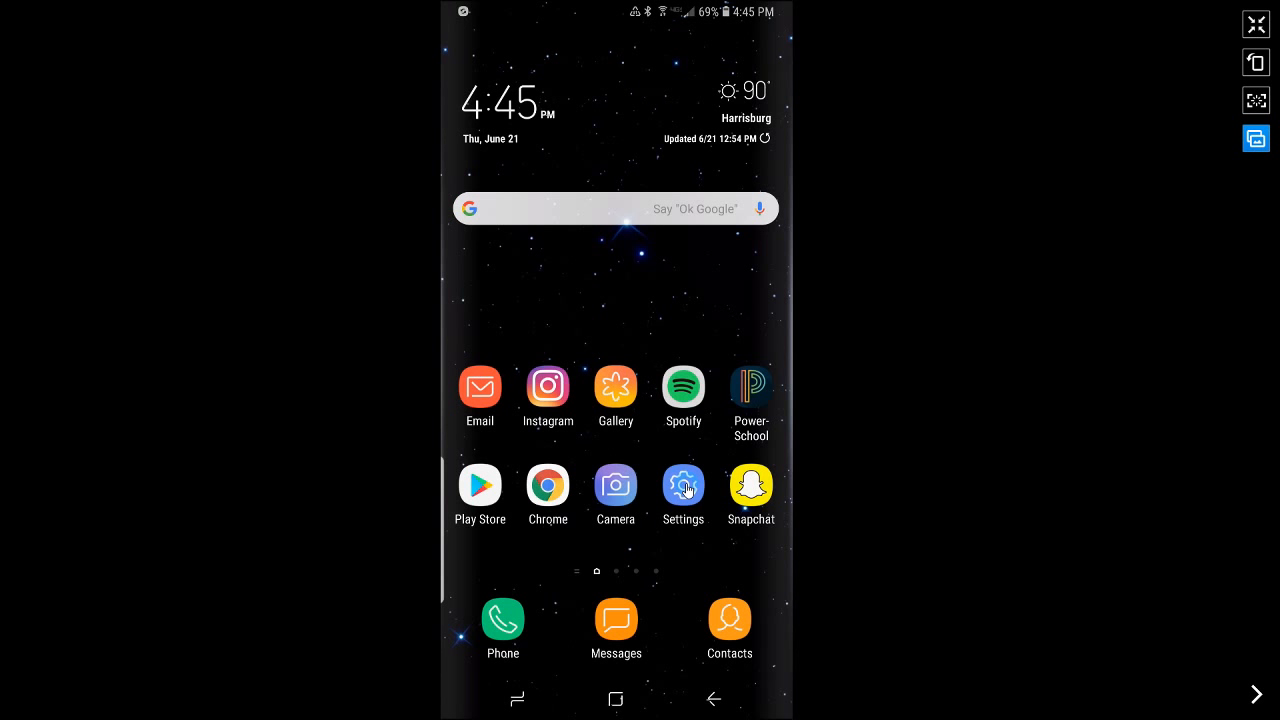
- Navigate from the home screen into Settings > Connections > Phone visibility
click(684, 486)
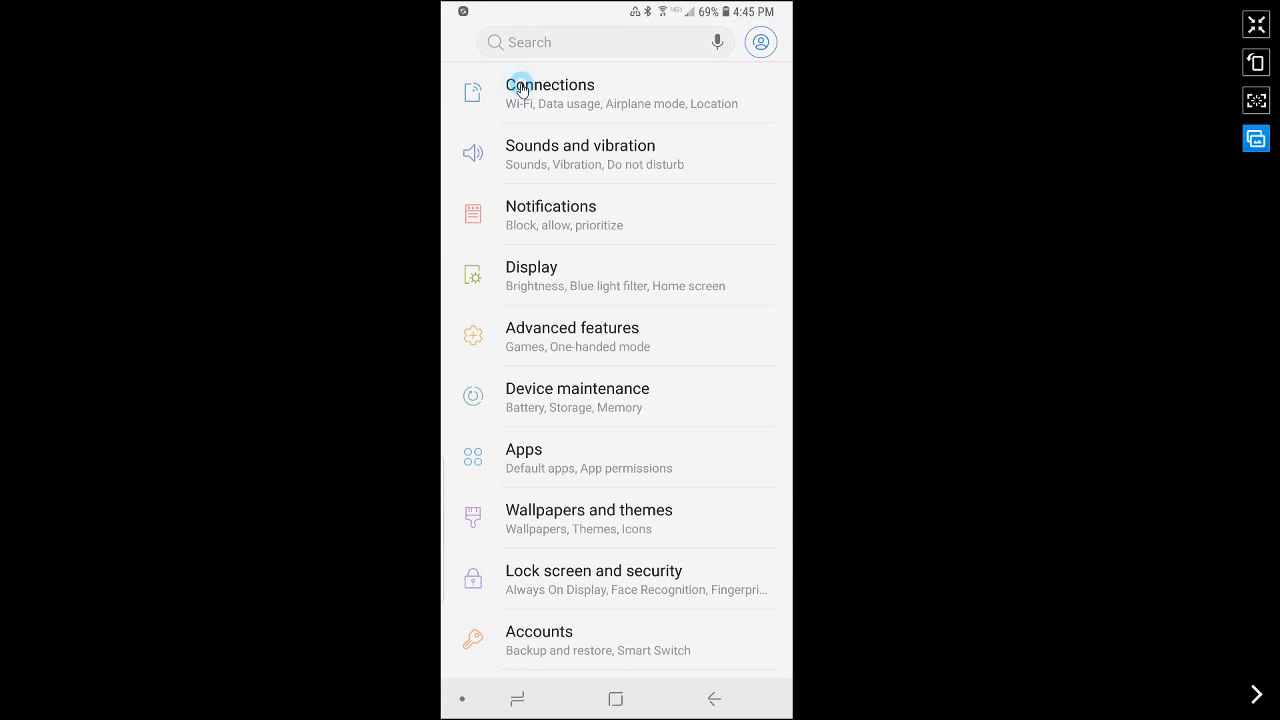
click(550, 84)
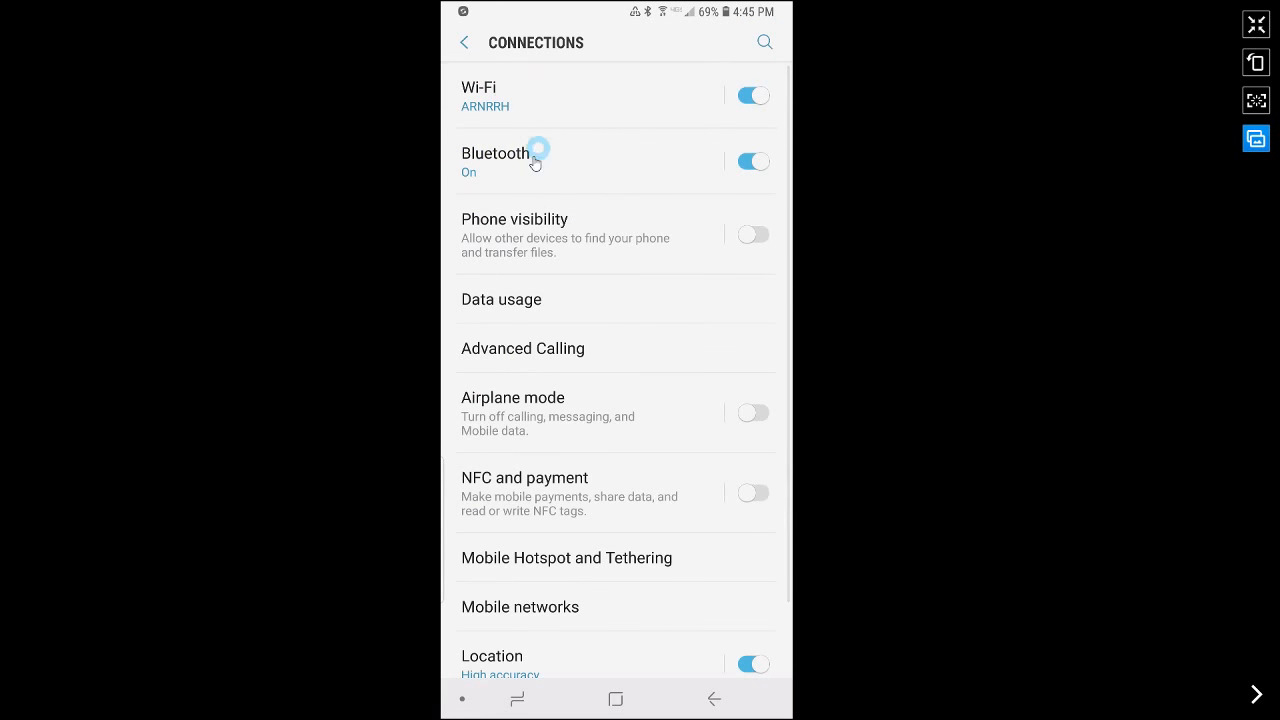
click(514, 218)
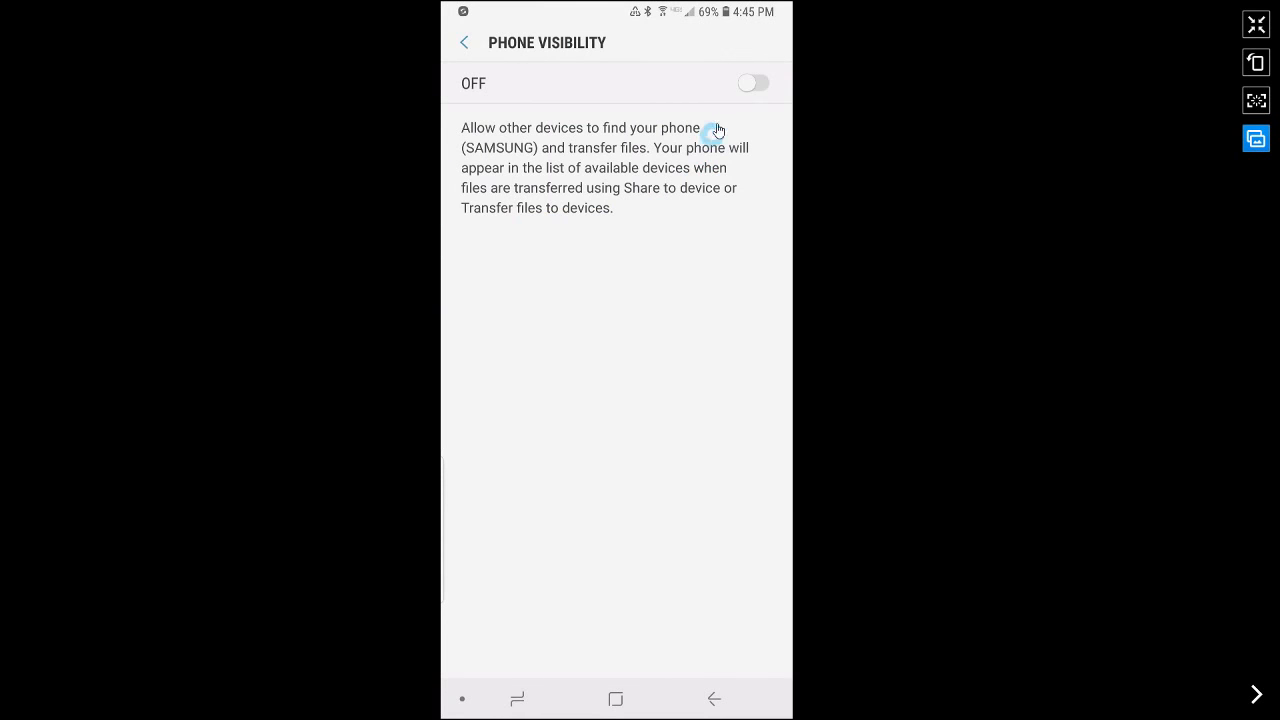
- Switch the Phone visibility toggle on so other devices can find the phone
click(752, 84)
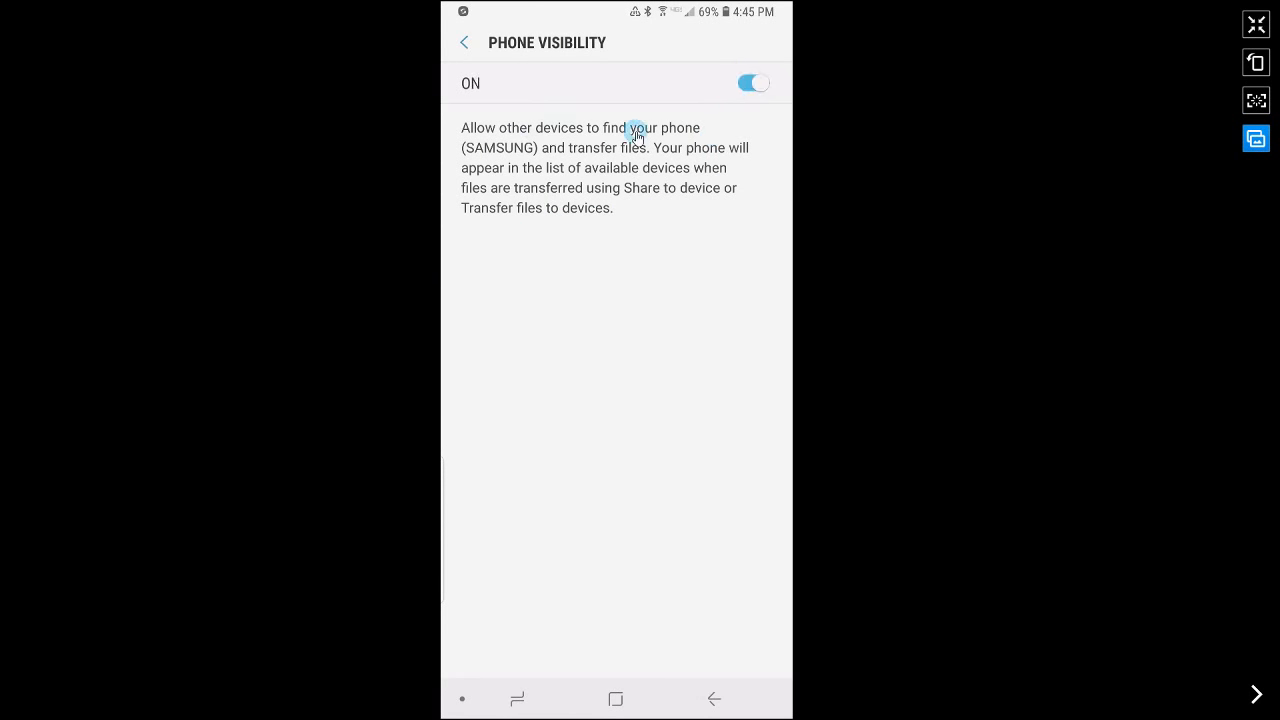
mouse_move(516, 148)
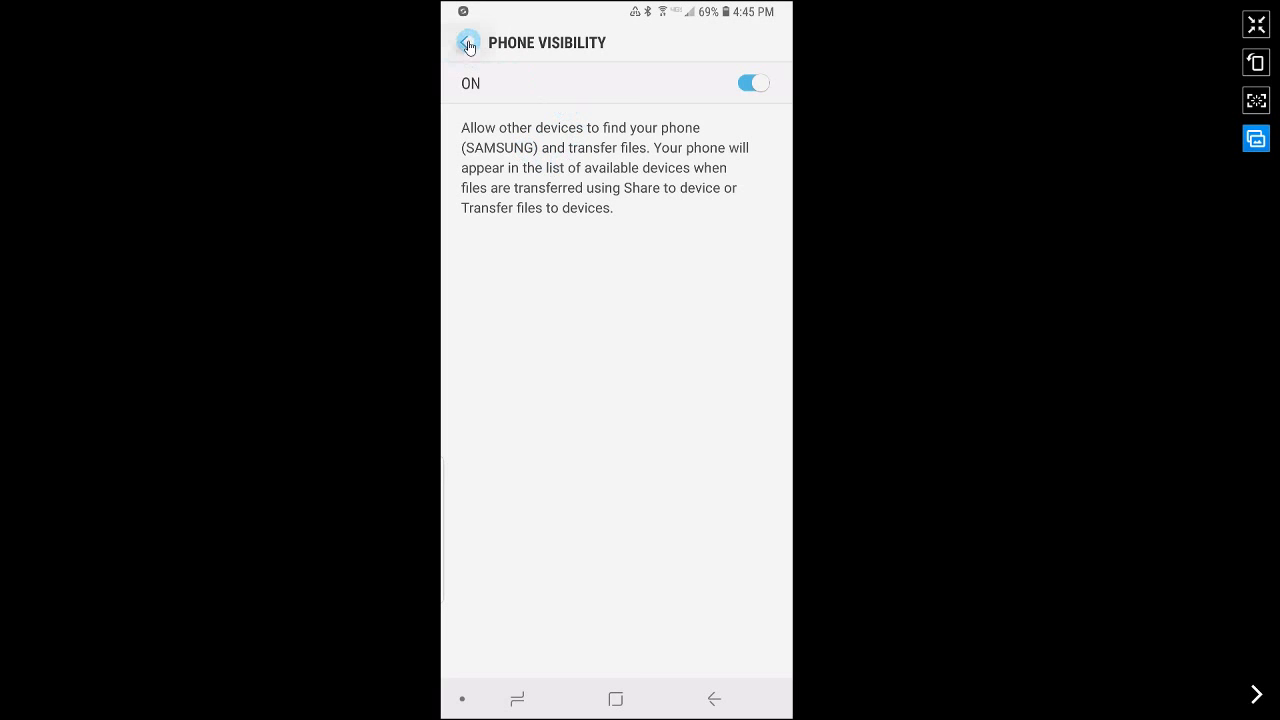
- Return to the main Settings list and go to About phone, which shows the name SAMSUNG
click(468, 42)
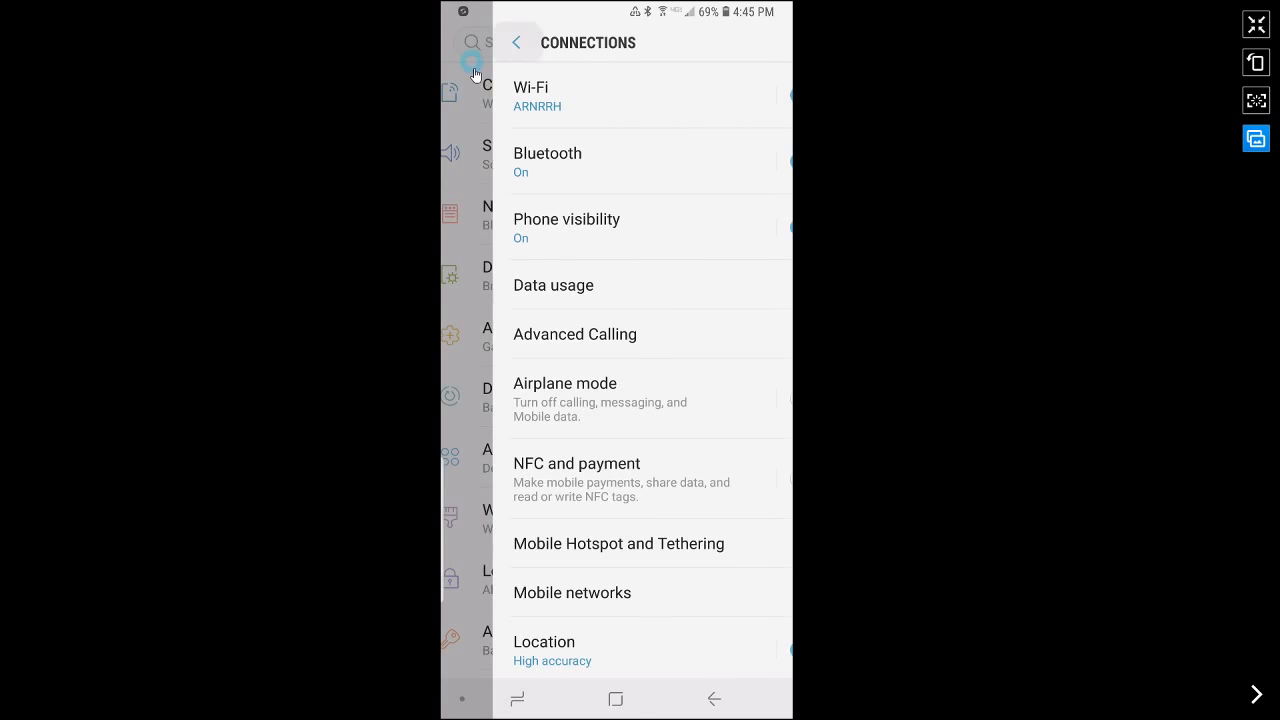
click(518, 42)
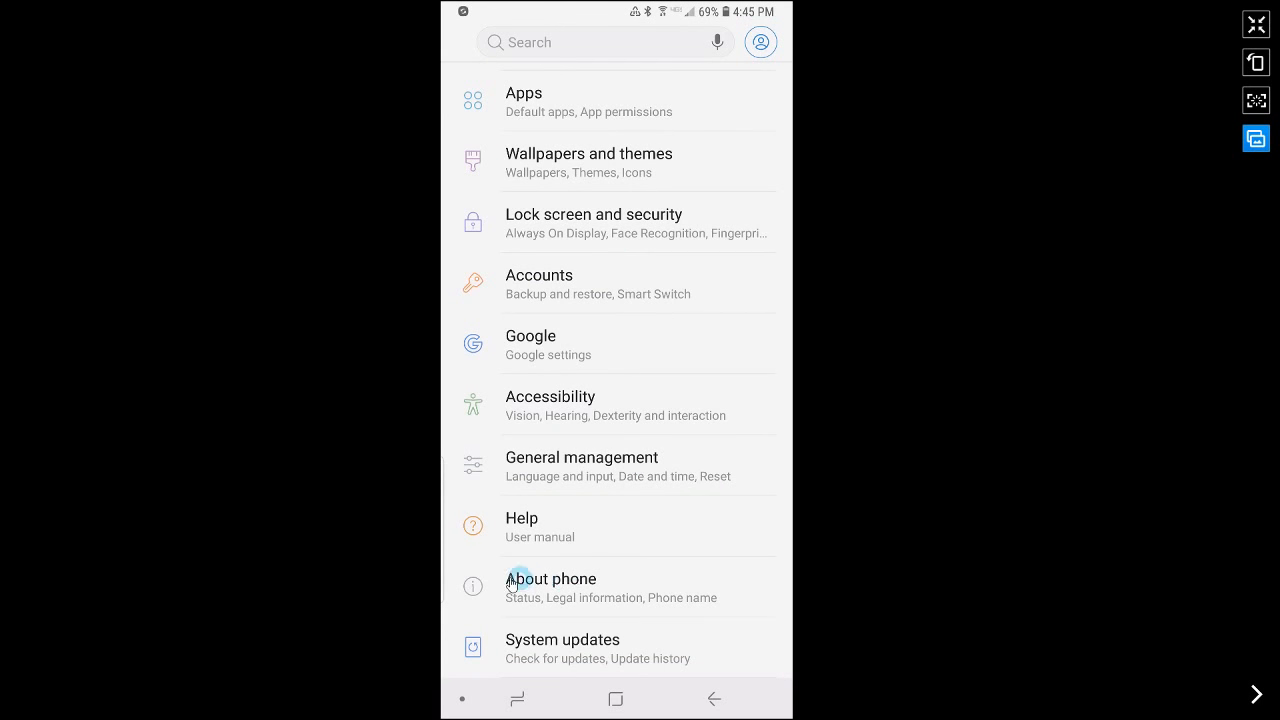
click(552, 578)
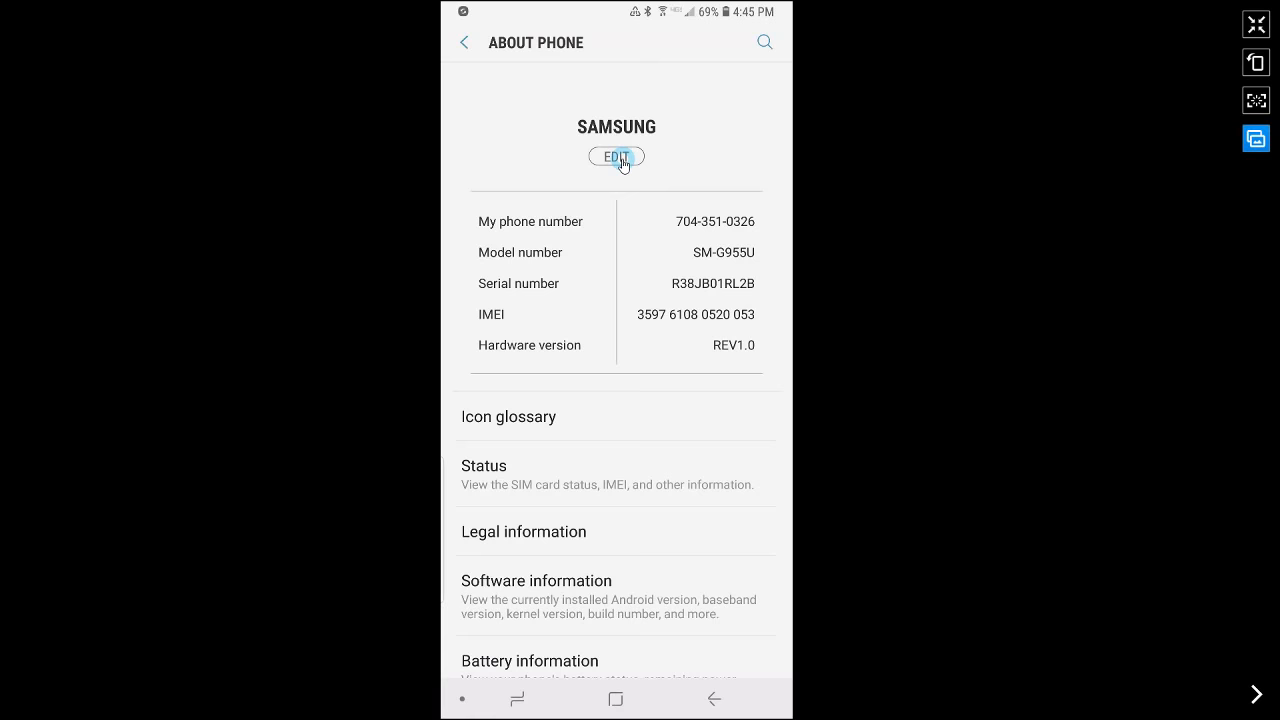
- Edit the phone name to 'My SAMSUNG' and confirm it with Done
click(616, 156)
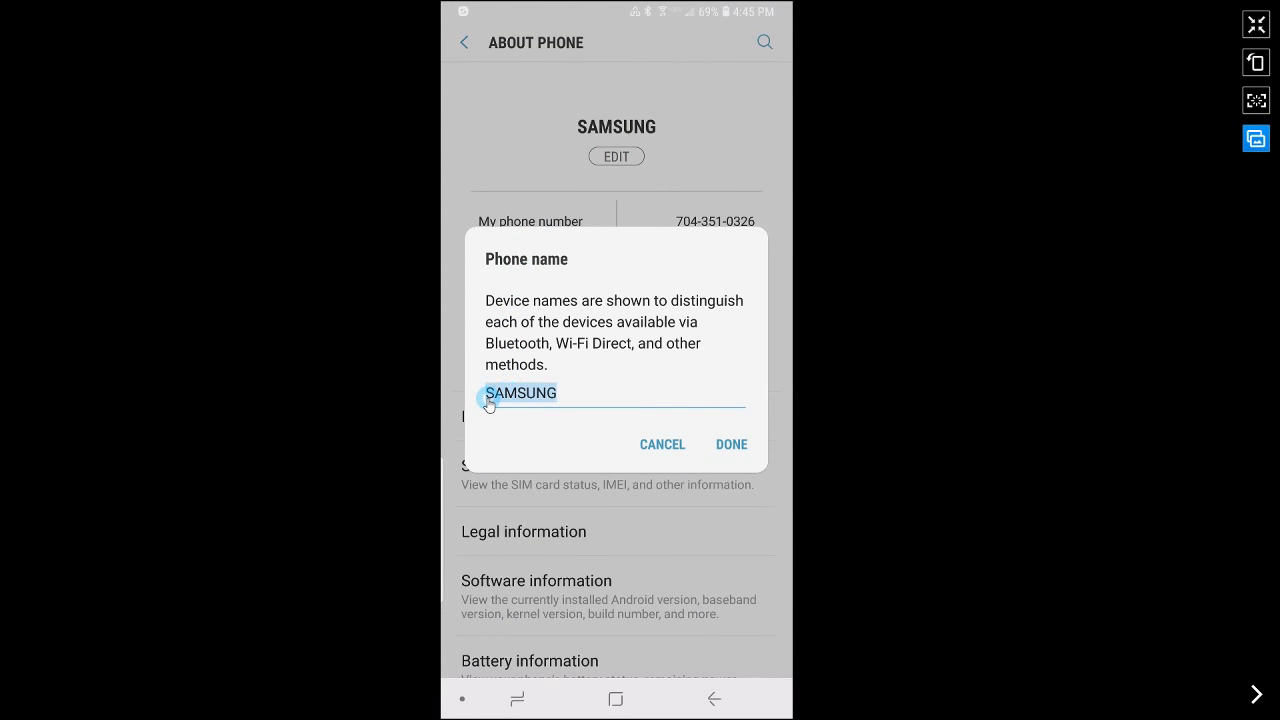
text(My)
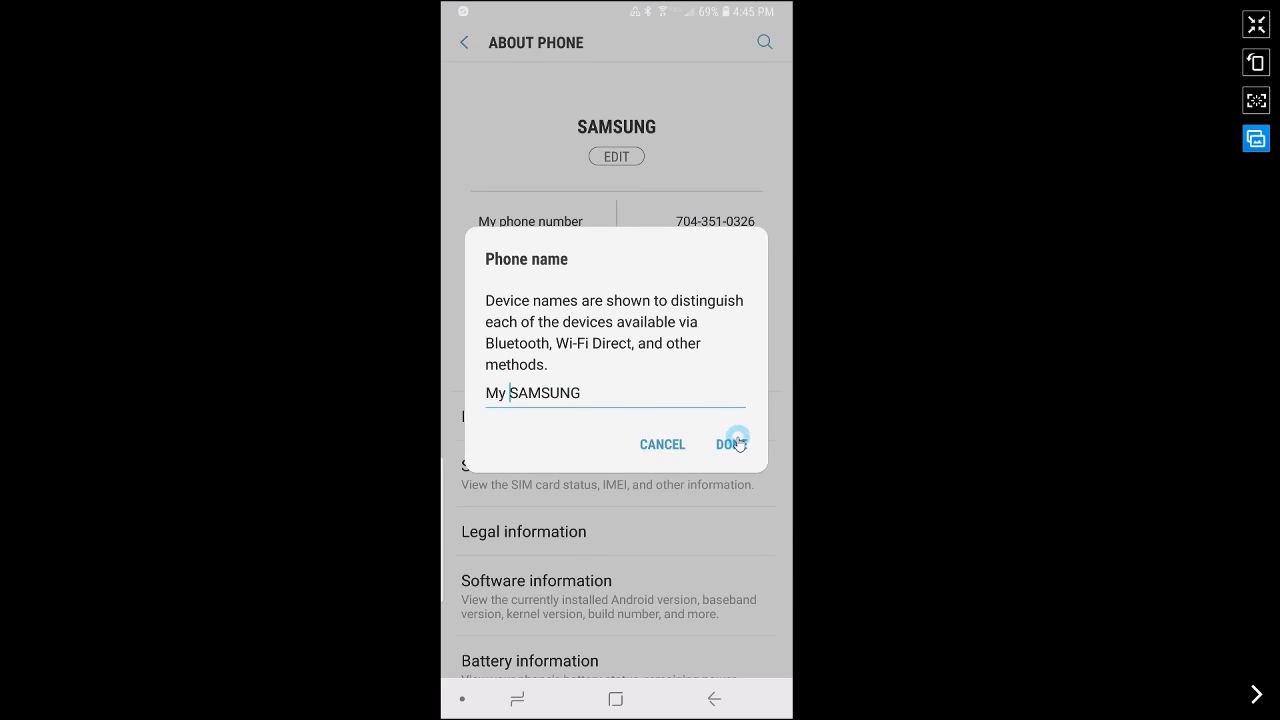
click(732, 444)
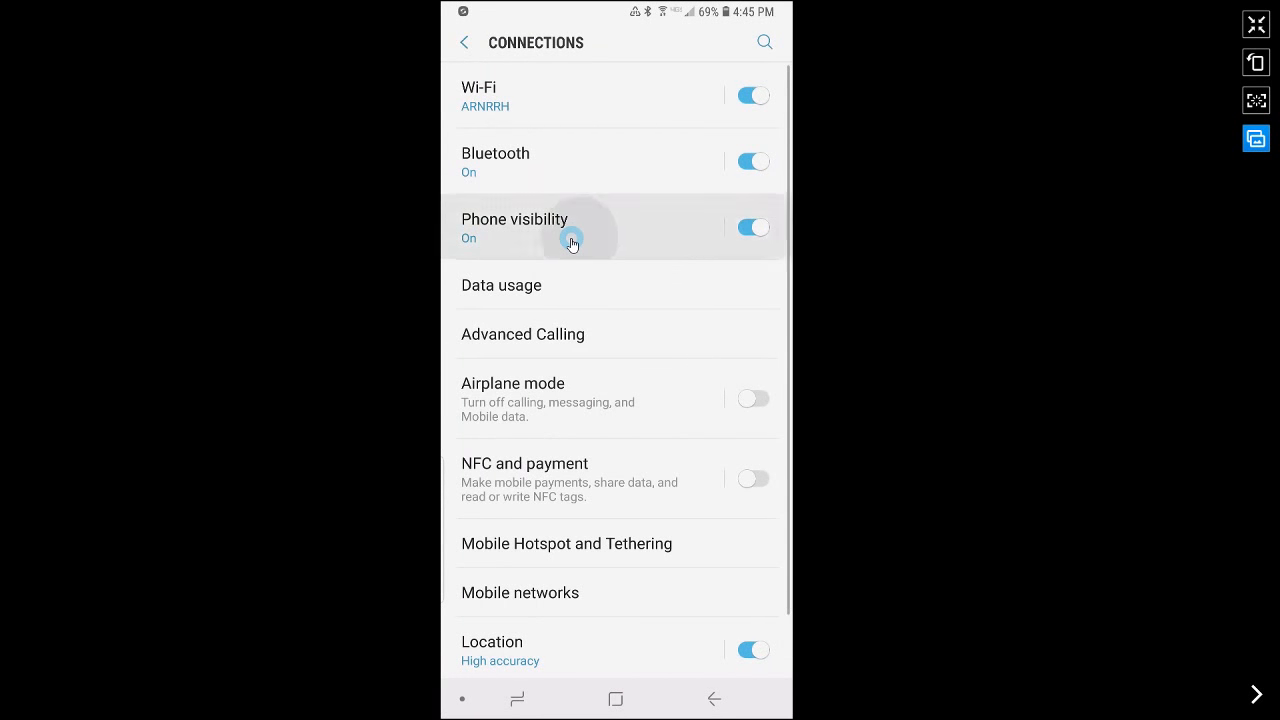
- Reopen Phone visibility to see it on with the description naming the phone My SAMSUNG
click(516, 228)
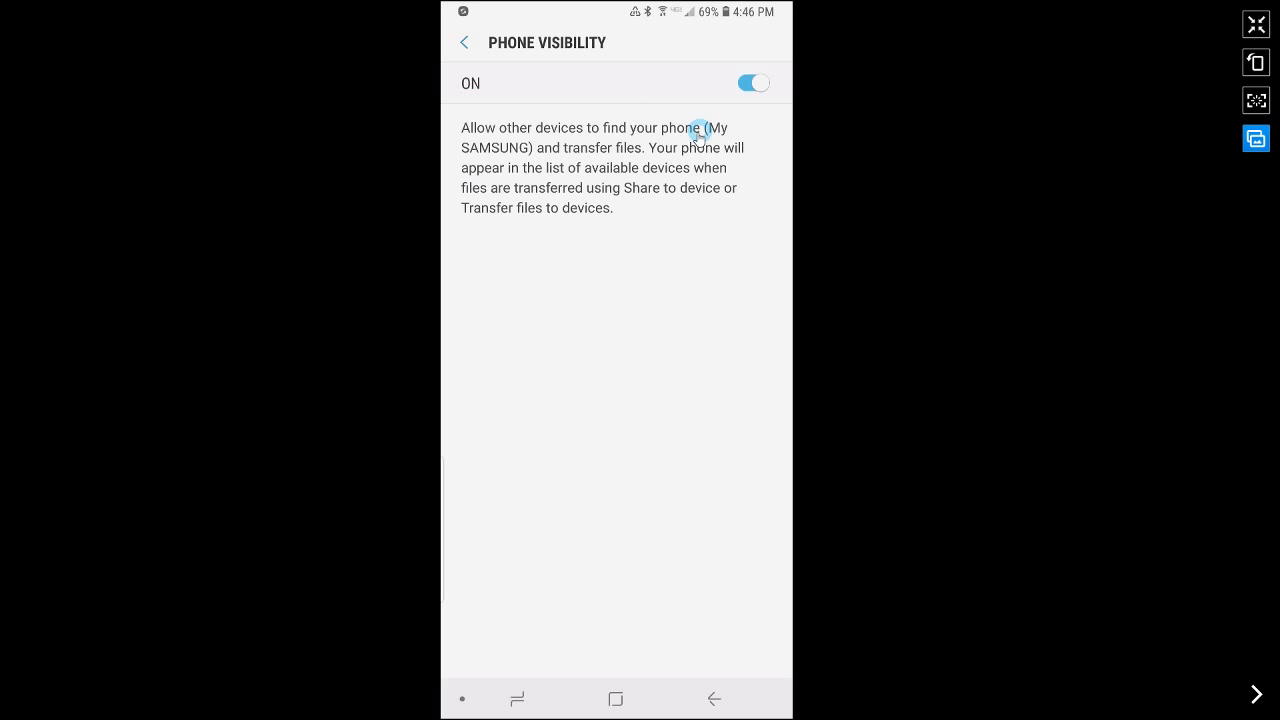
mouse_move(596, 138)
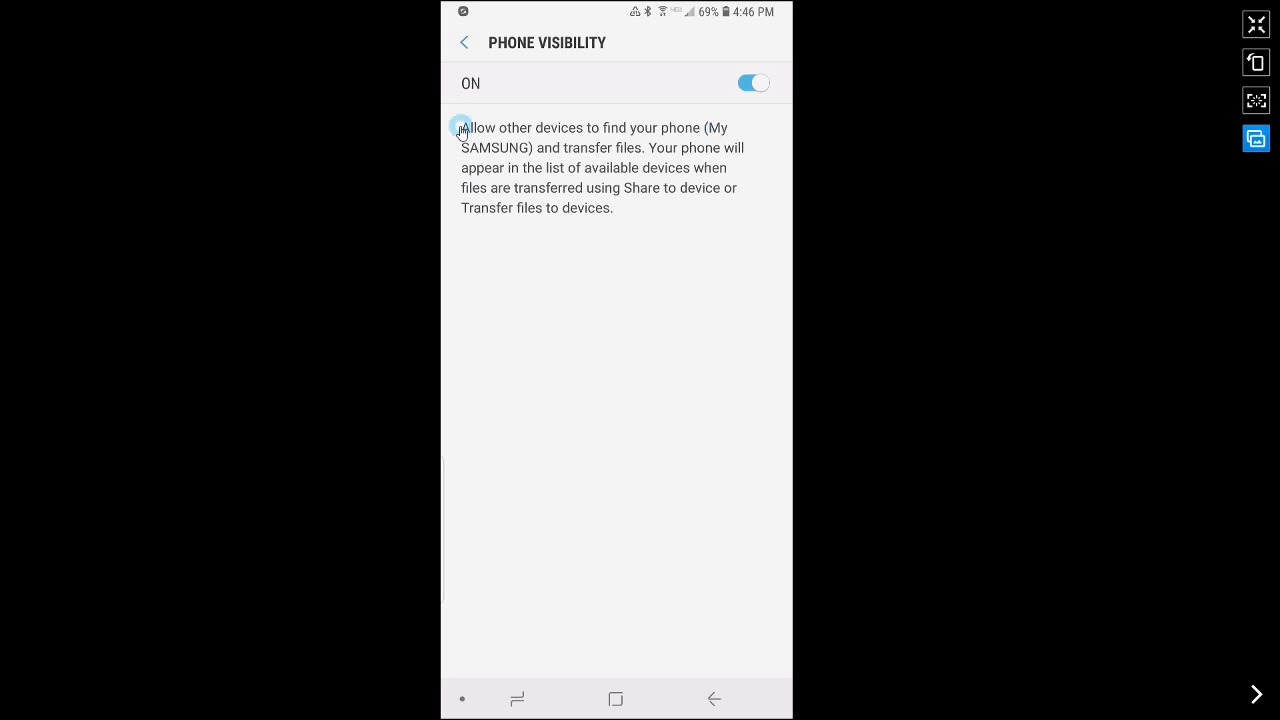
mouse_move(612, 152)
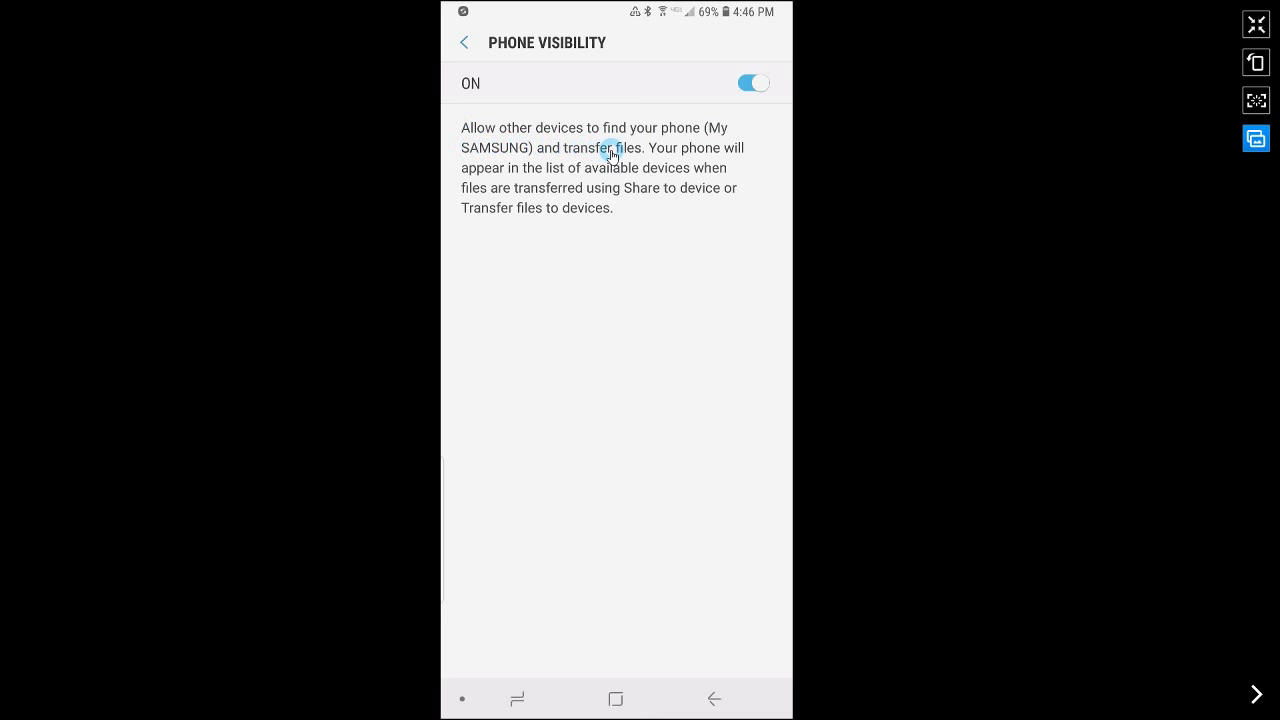